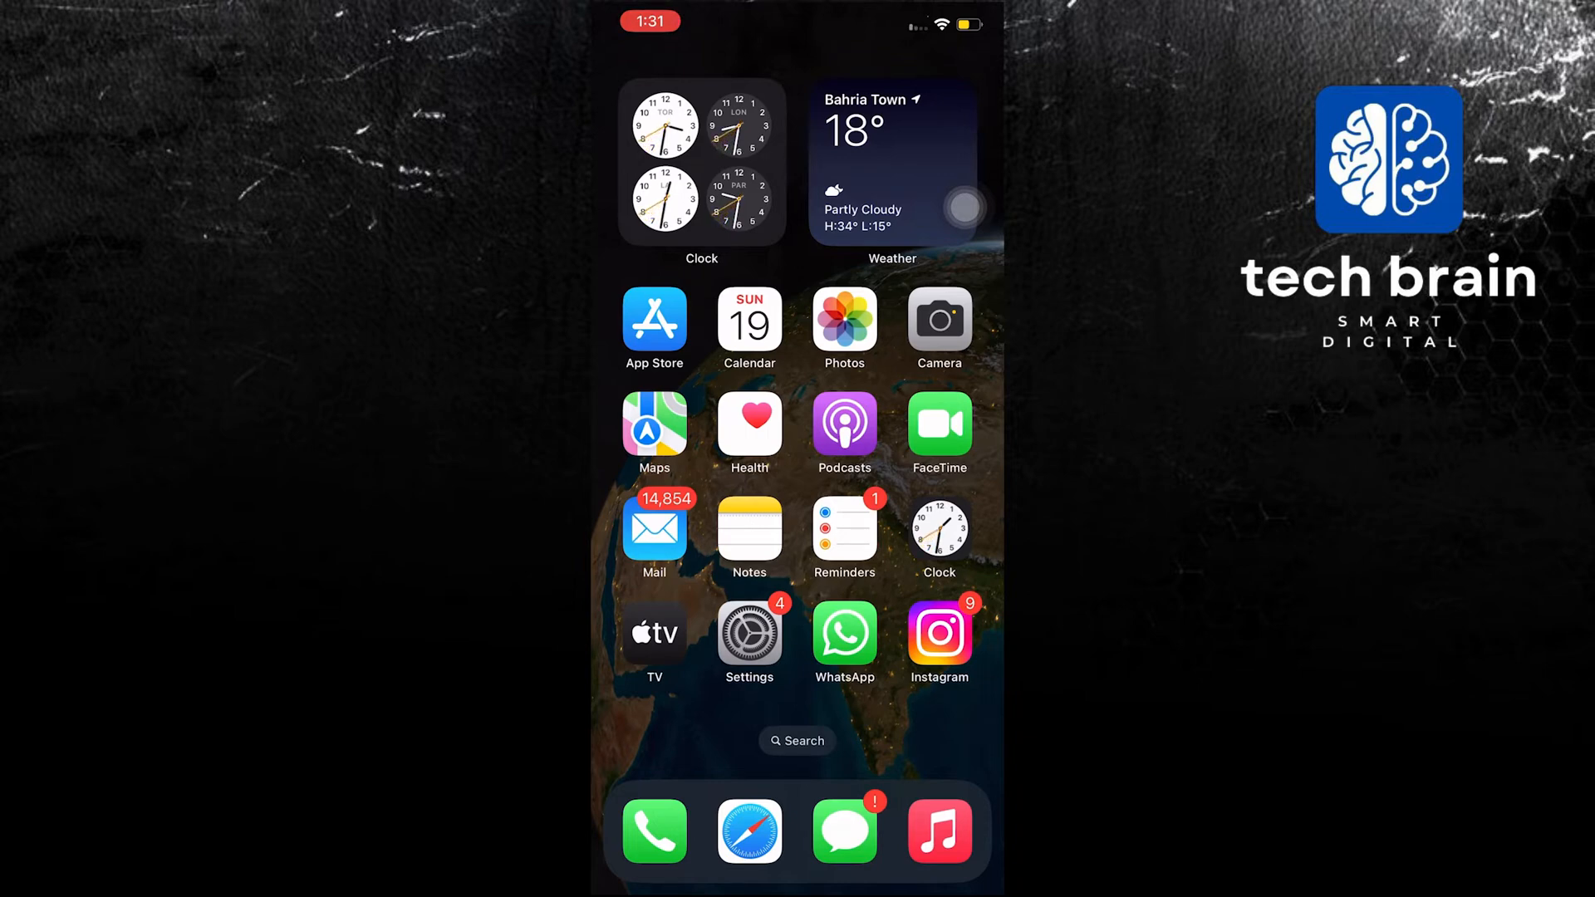
- Reach the App Library and launch Facebook from the Social folder
scroll("left", 3)
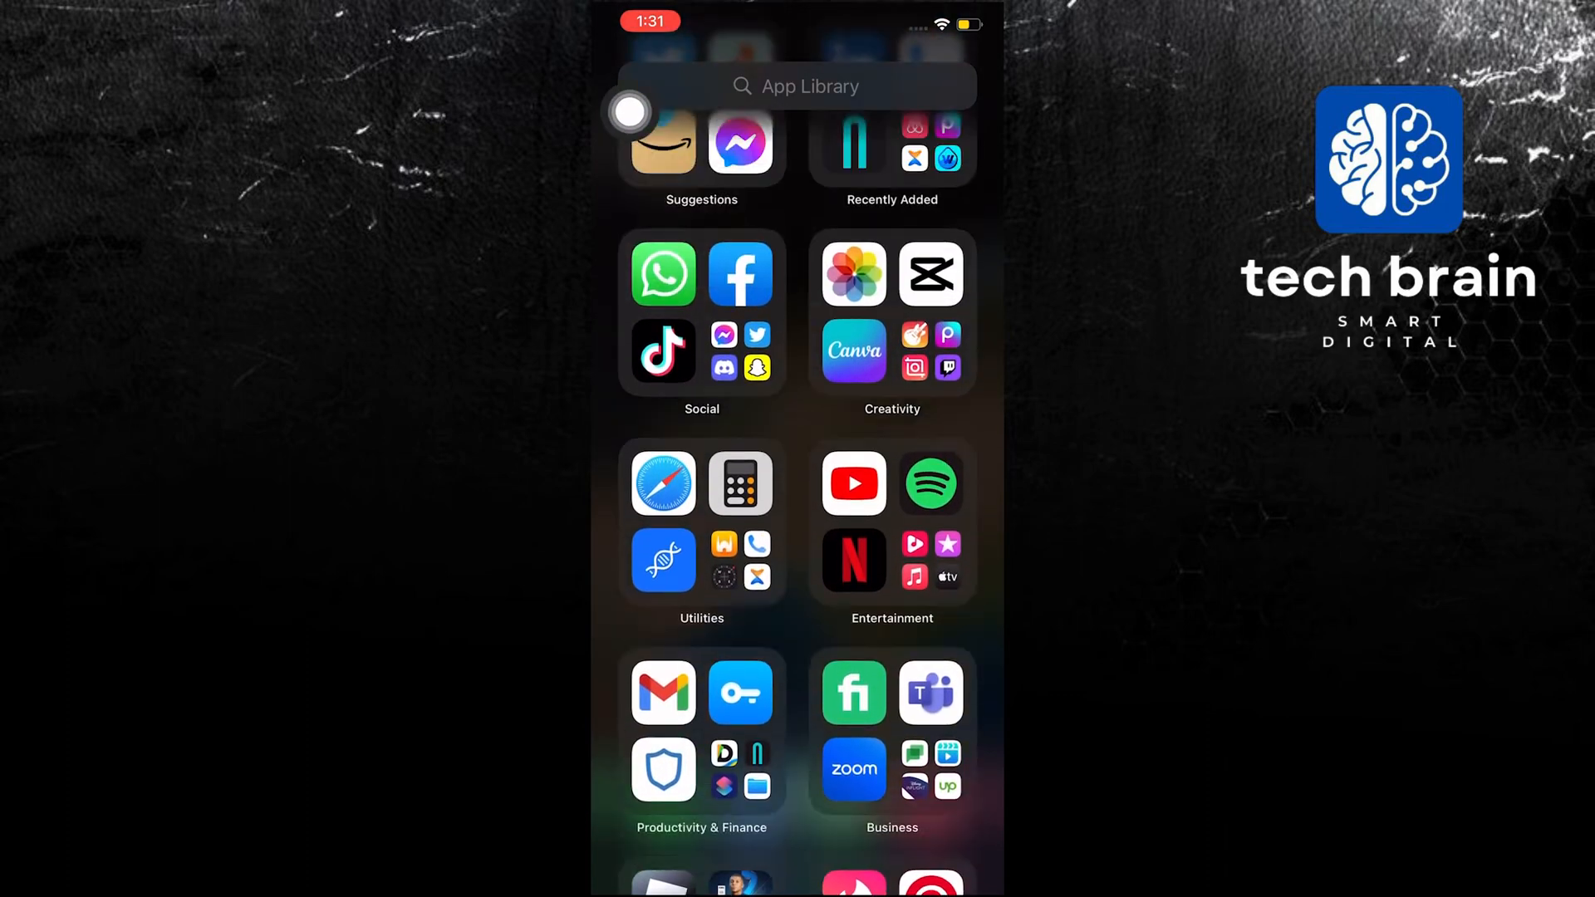
scroll("down", 3)
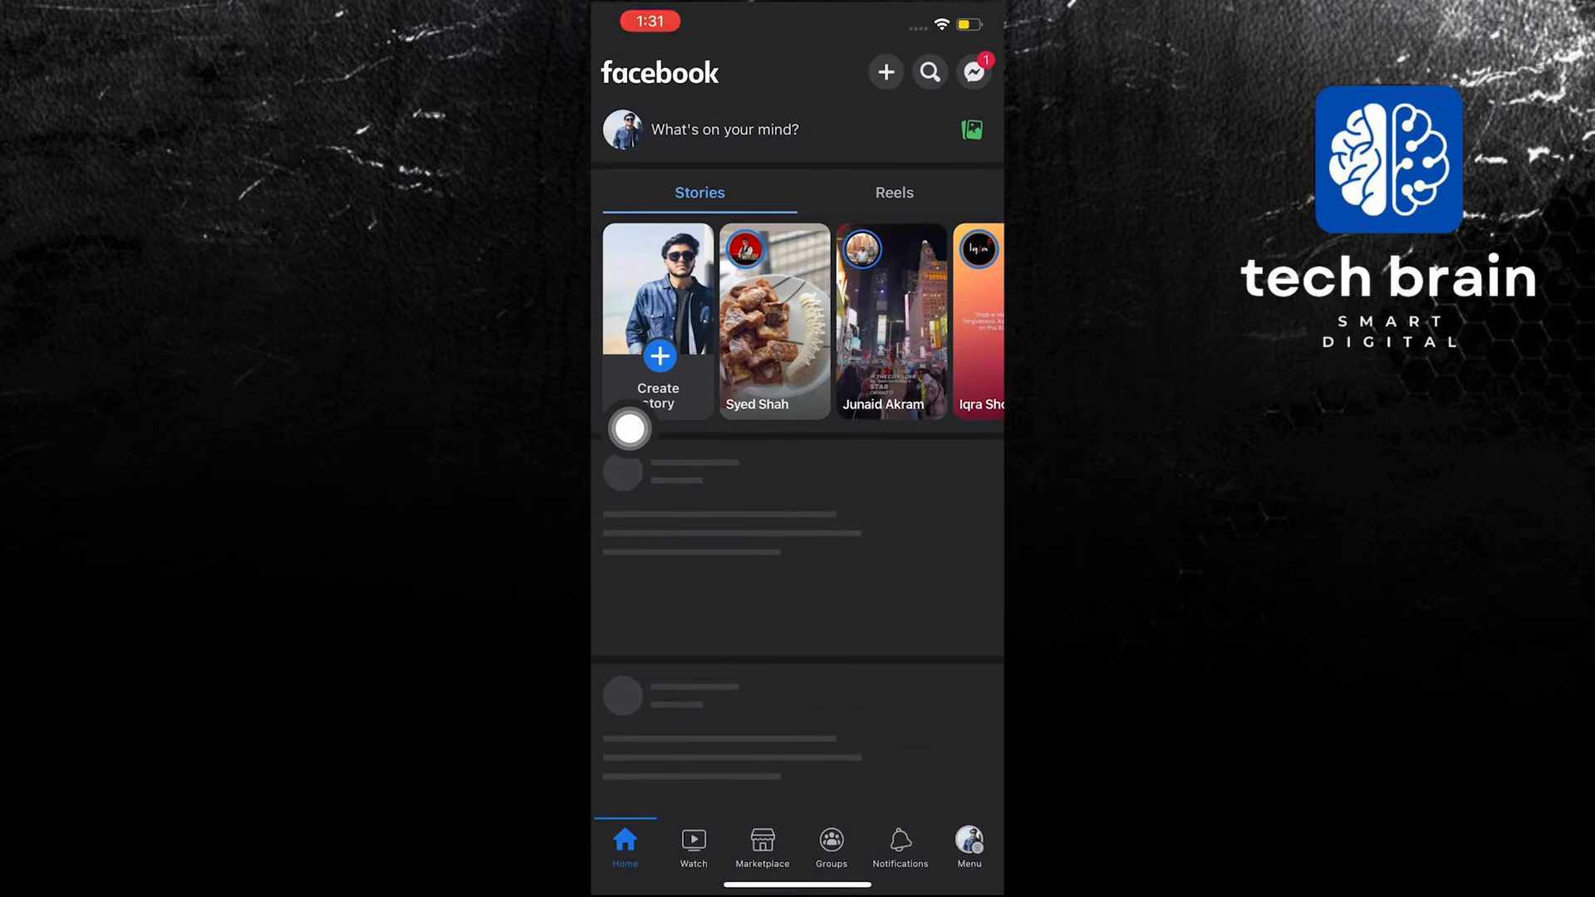
- Go to the Menu page and reach Mobile centre · Ufone under Settings & Privacy
left_click(967, 844)
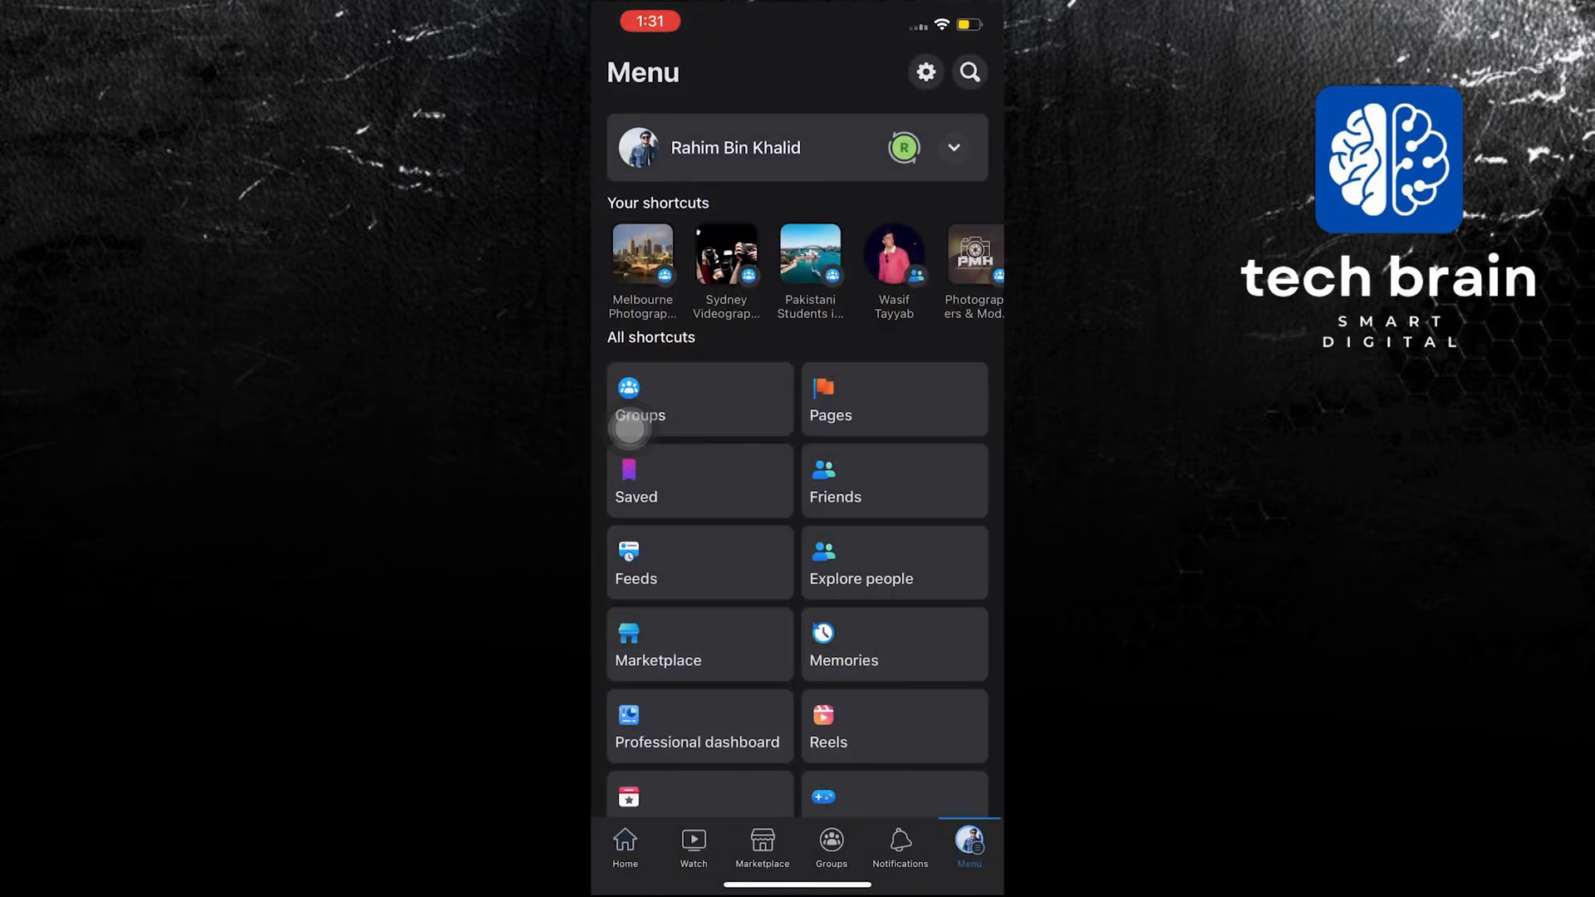
scroll("down", 3)
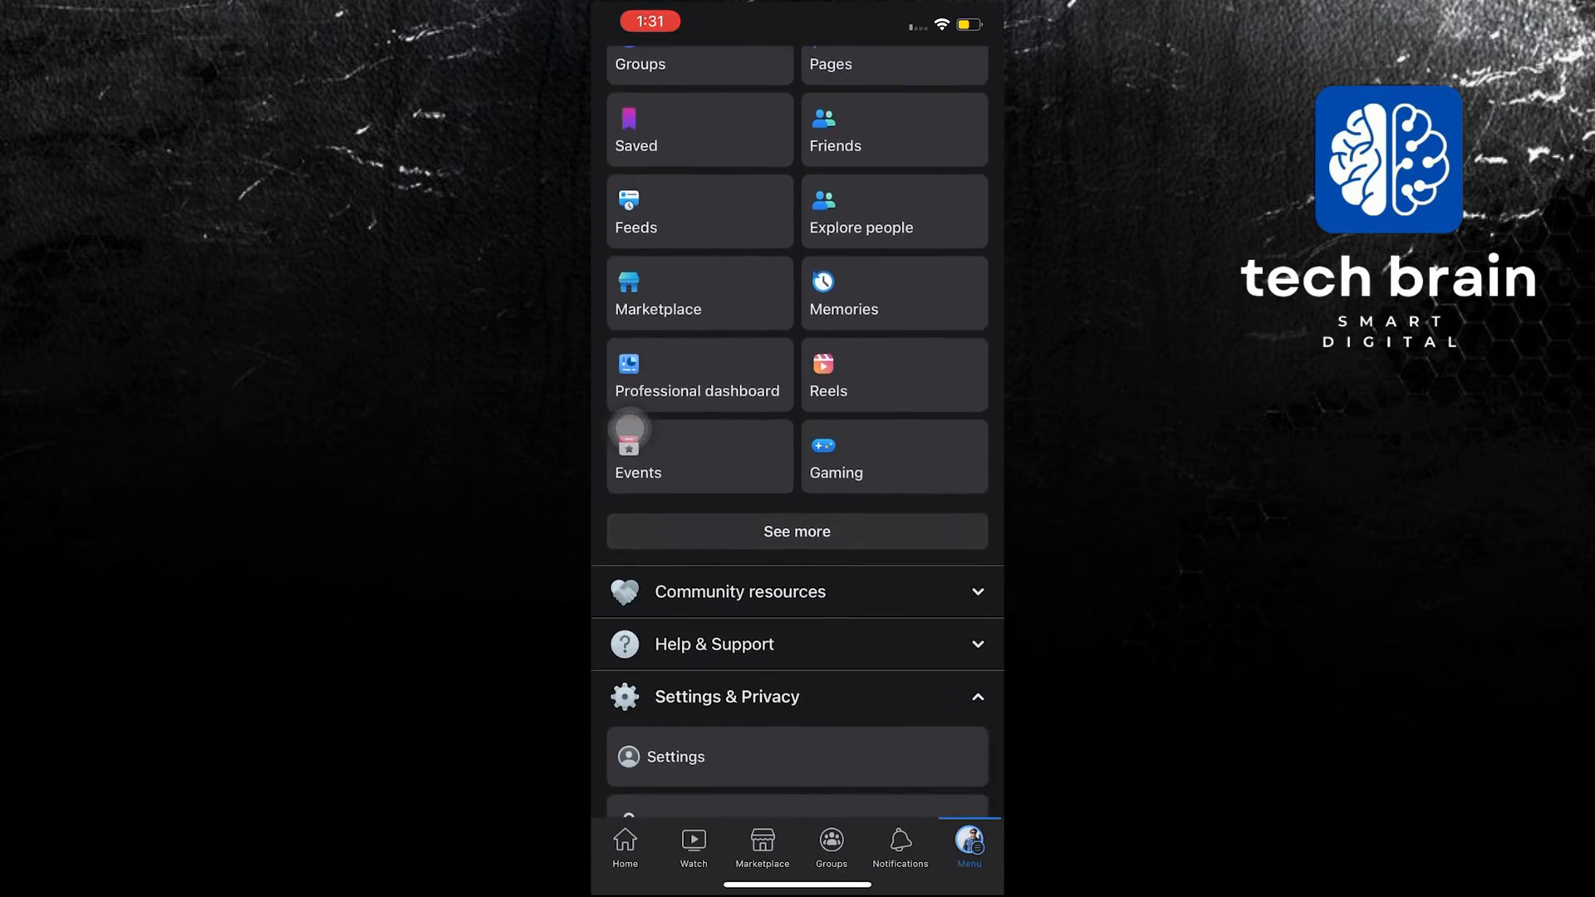
scroll("down", 3)
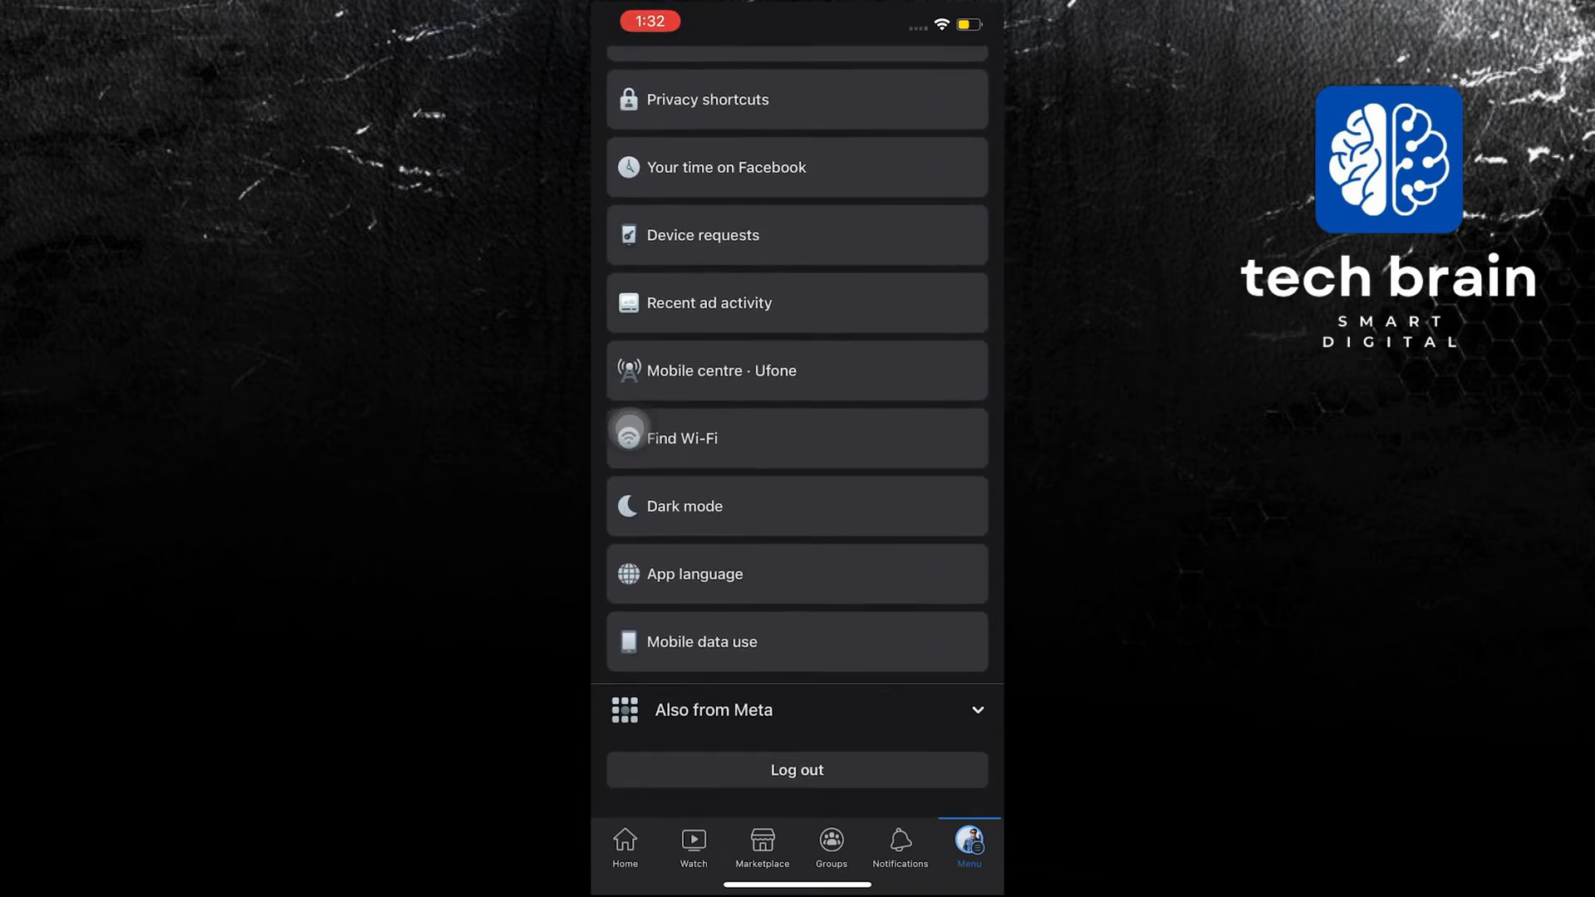
scroll("down", 3)
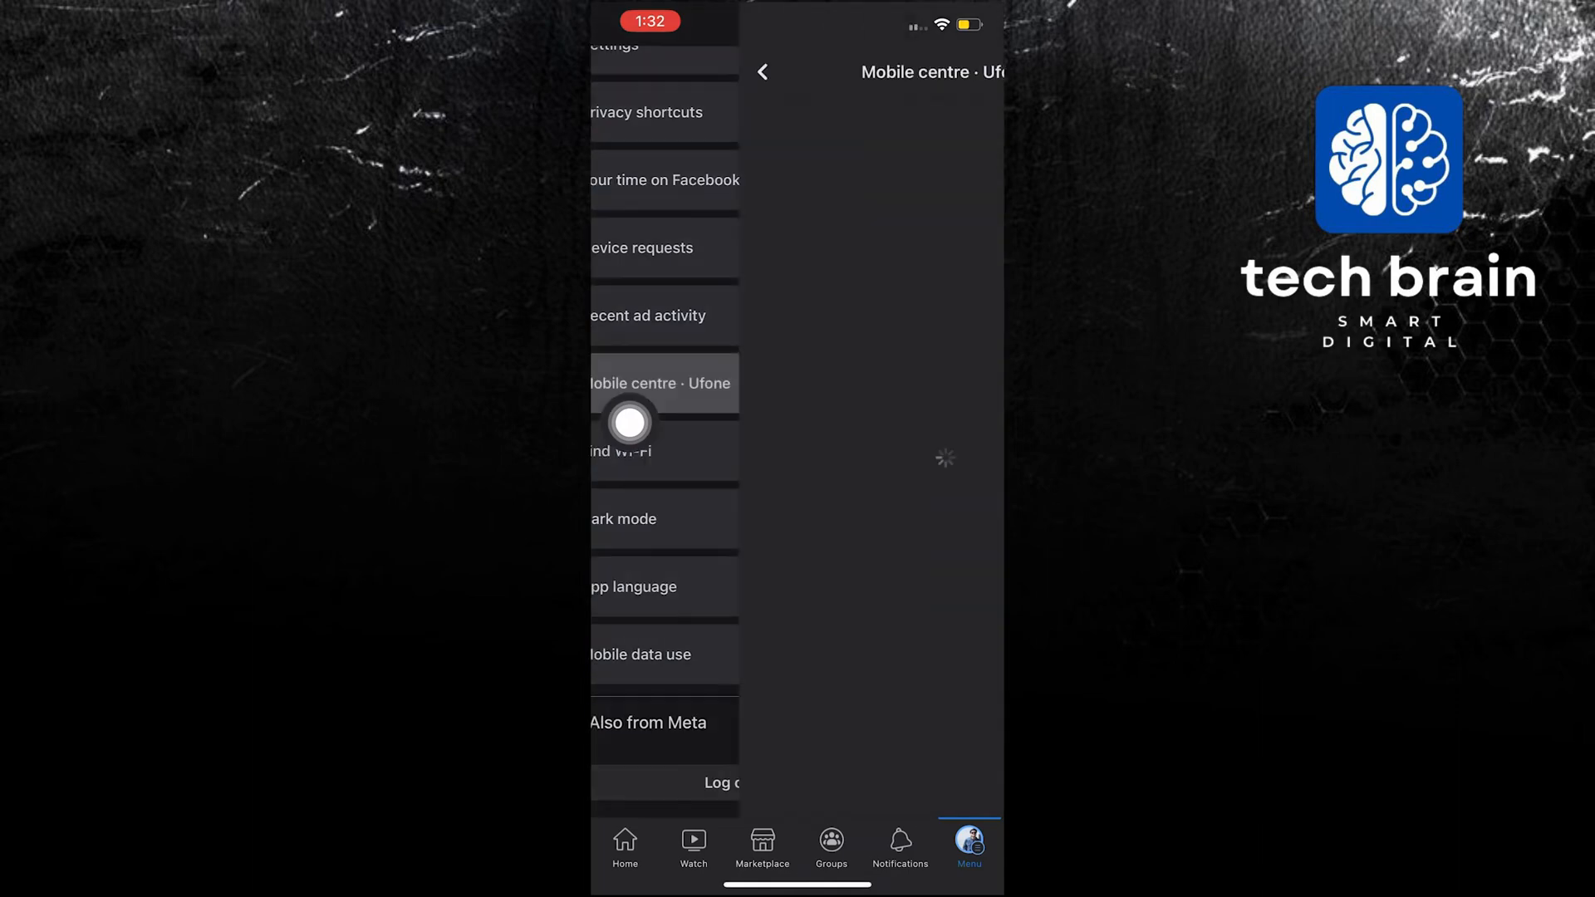
- Enter the Ufone mobile centre and go to its settings via the gear icon
left_click(662, 384)
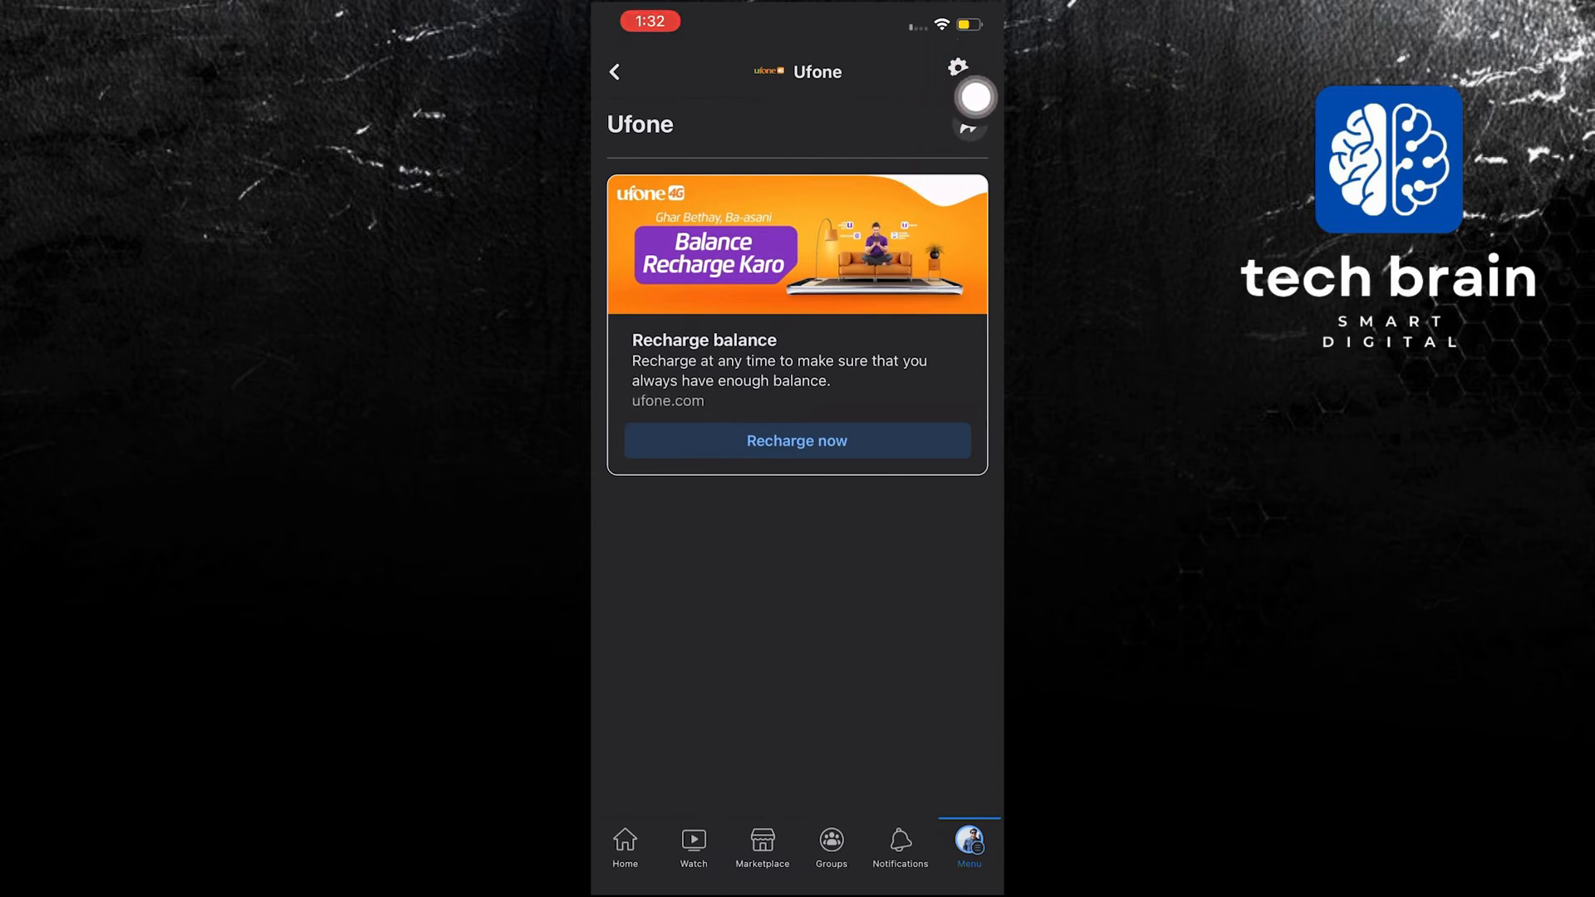
left_click(796, 440)
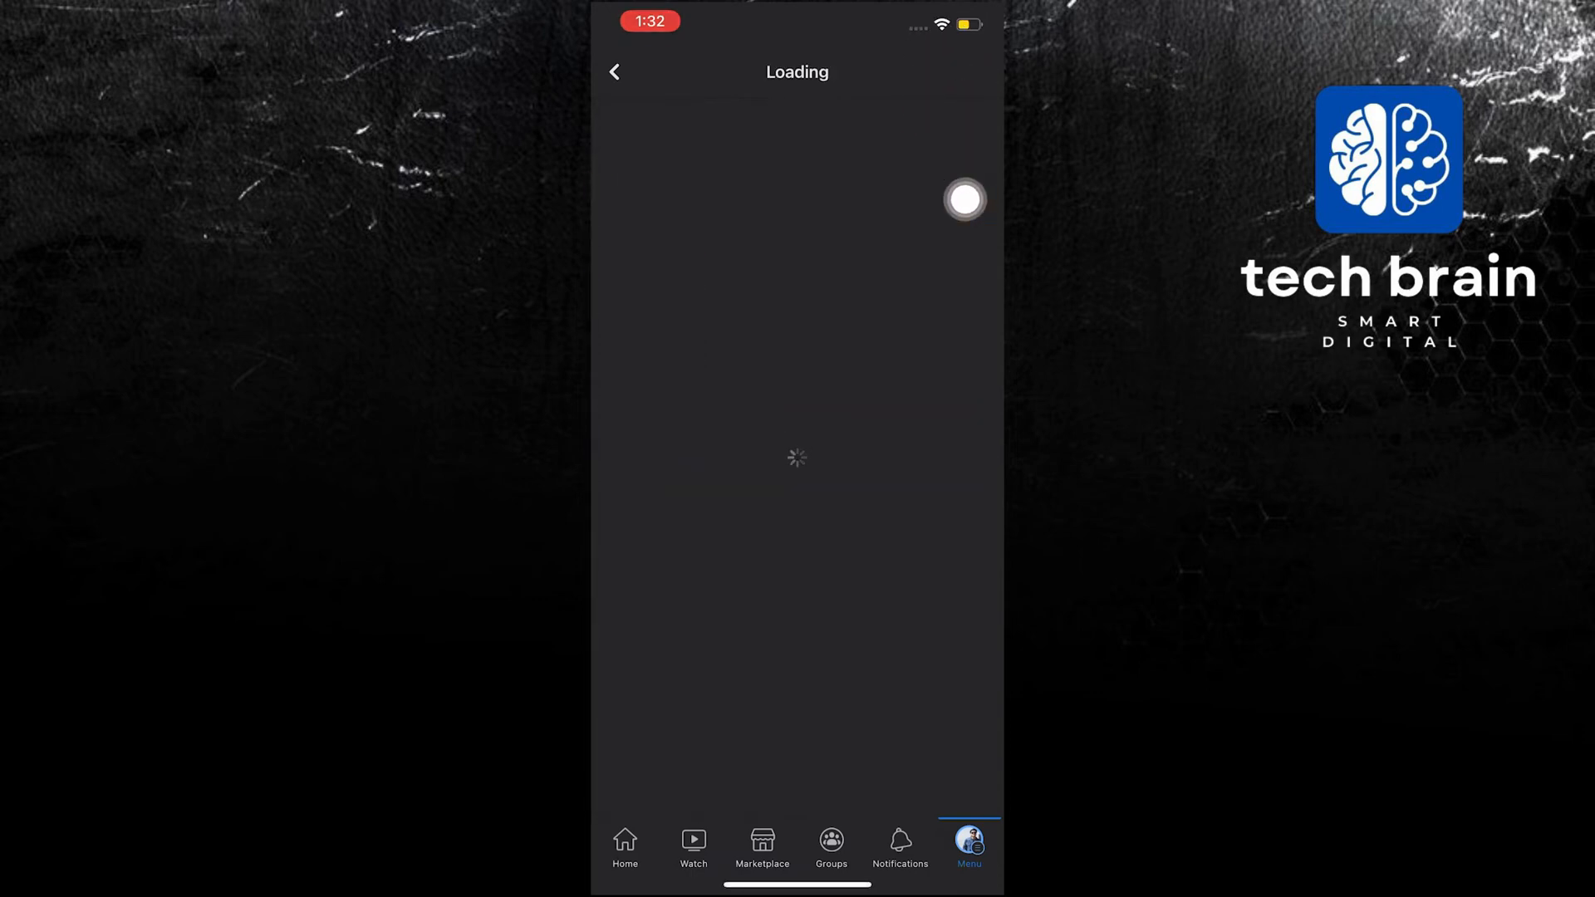